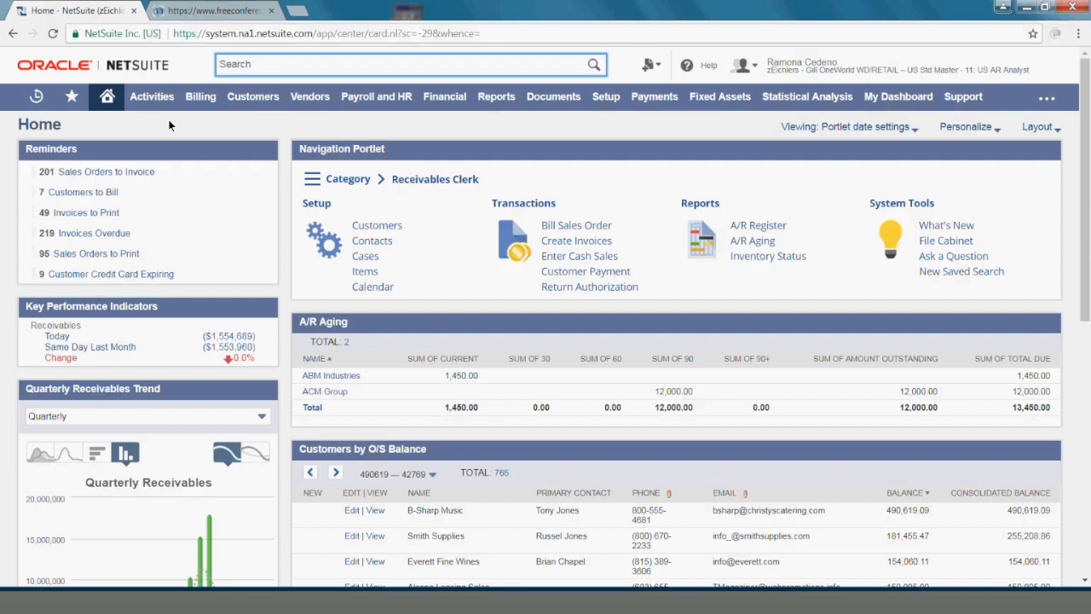
Step: Find ABM Industries via global search 'abm' and start accepting a payment from it
{"action": "type", "text": "abm"}
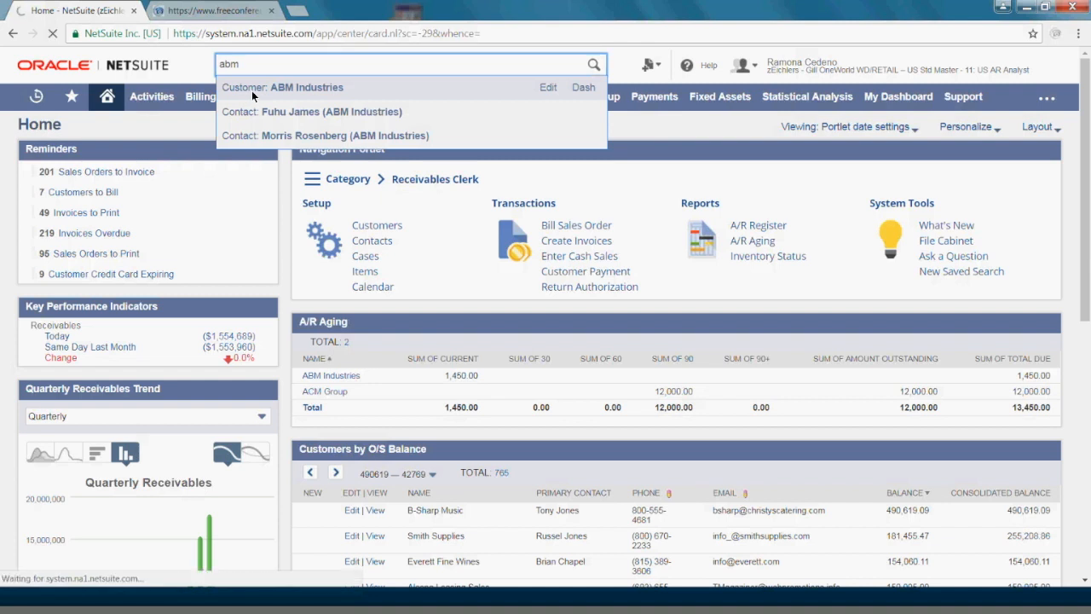
{"action": "left_click", "coordinate": [283, 87]}
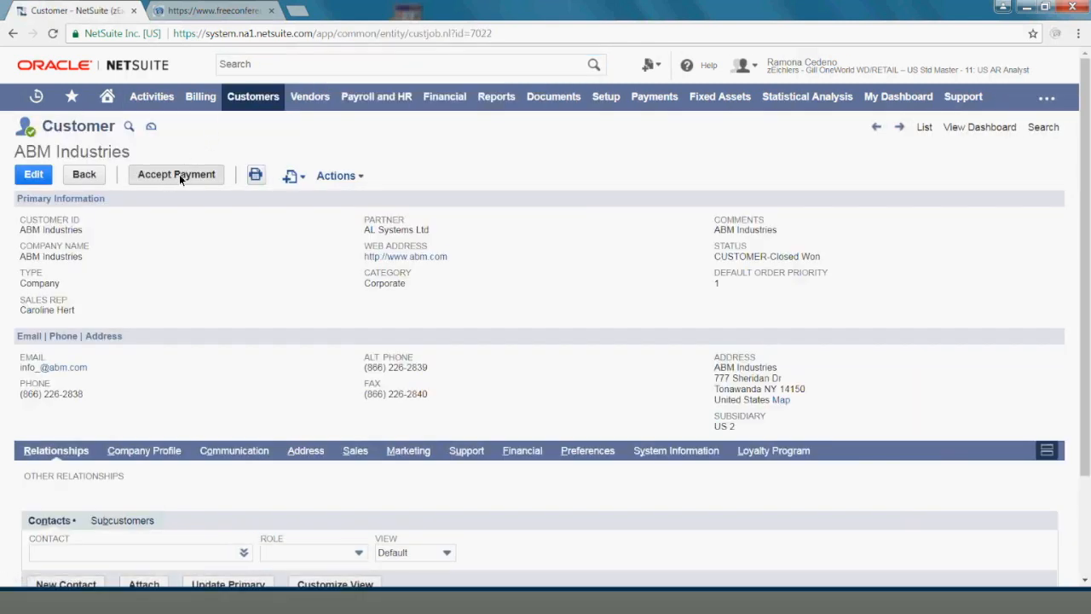
{"action": "left_click", "coordinate": [177, 174]}
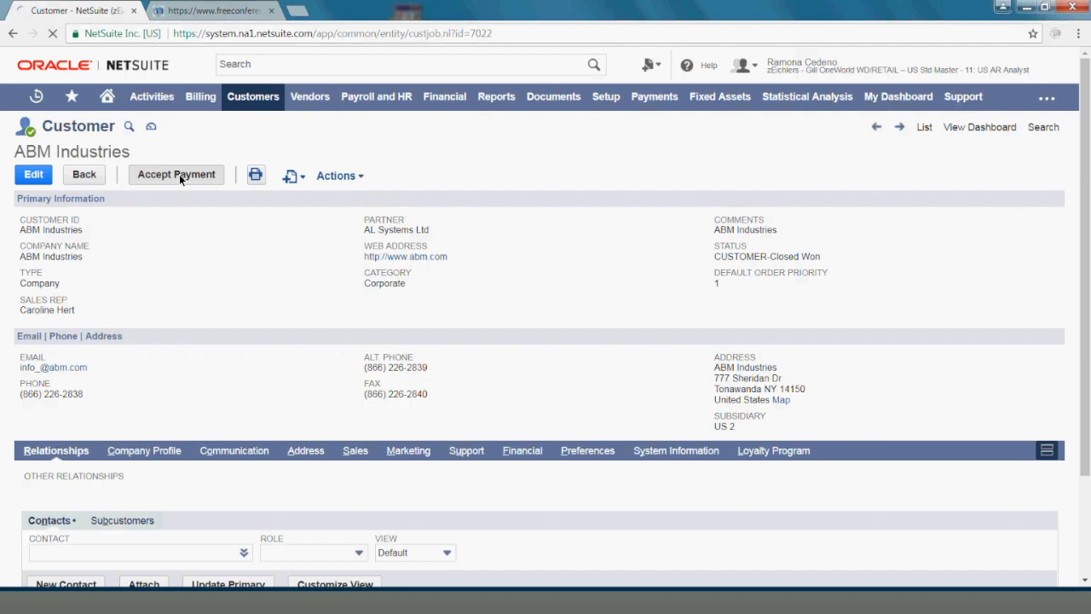
{"action": "left_click", "coordinate": [177, 174]}
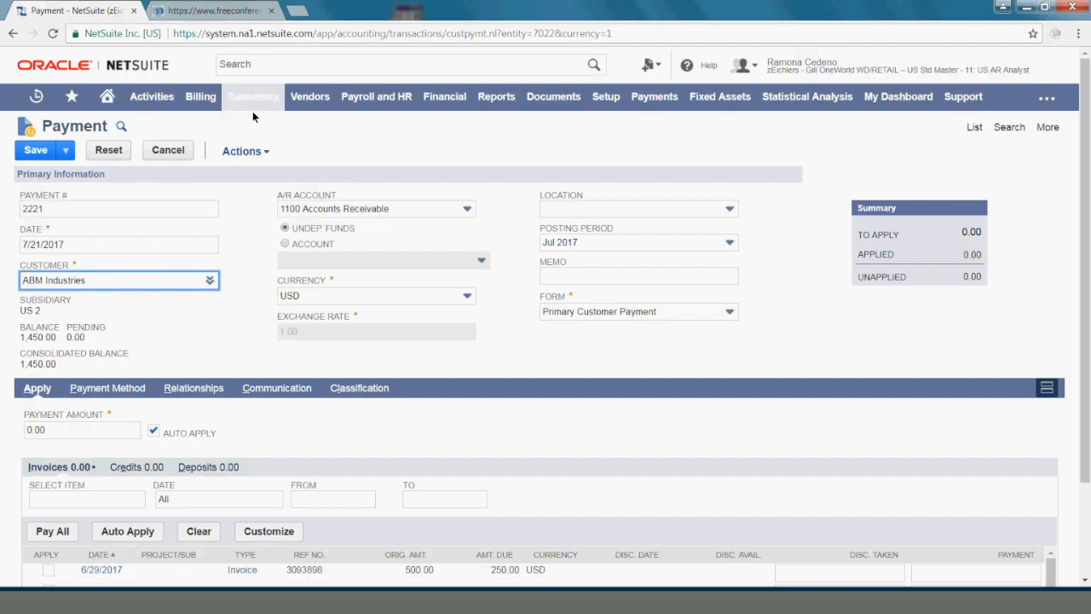
Step: Go to Accept Customer Payments, discarding the unsaved payment via Leave
{"action": "left_click", "coordinate": [253, 95]}
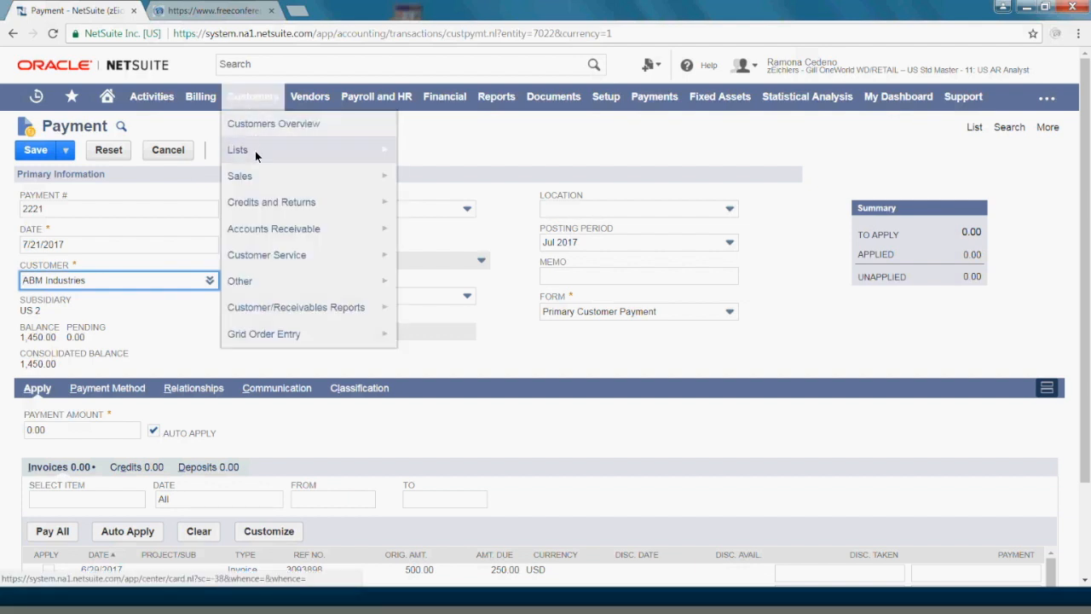
{"action": "mouse_move", "coordinate": [273, 229]}
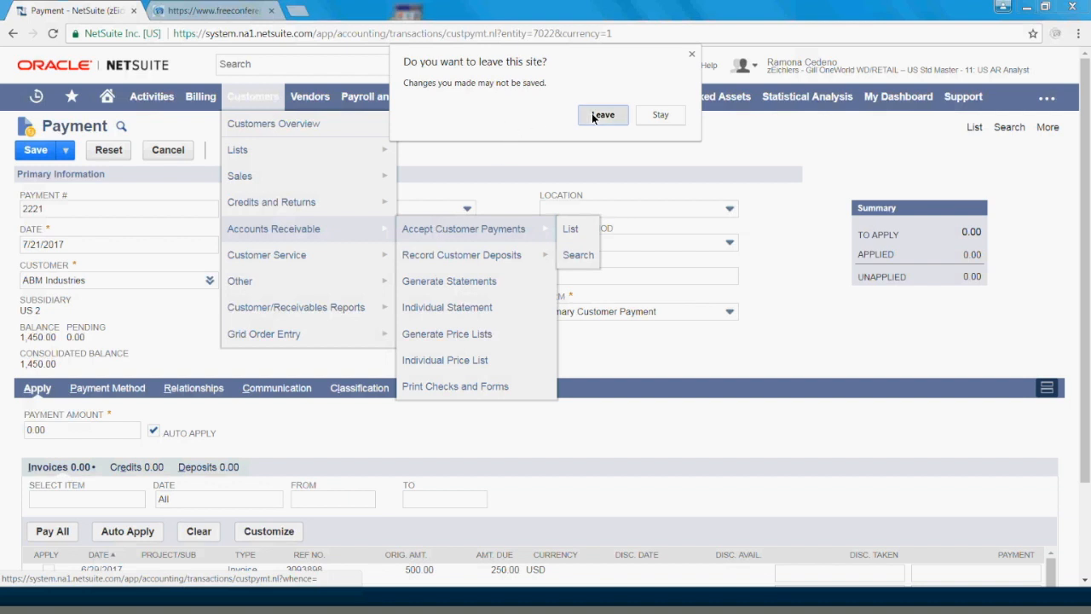
{"action": "left_click", "coordinate": [604, 114]}
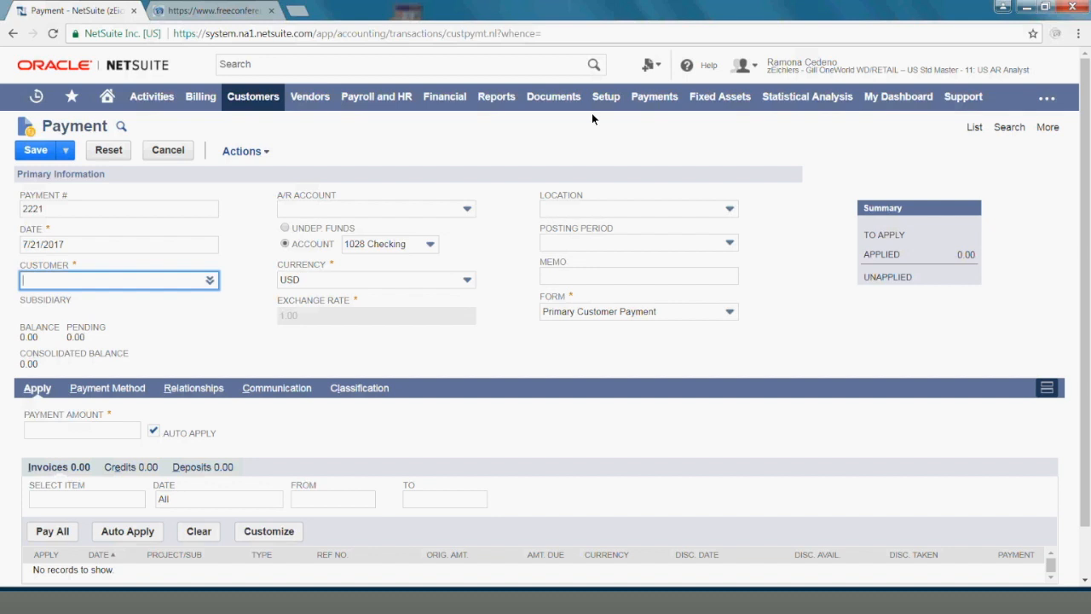
{"action": "mouse_move", "coordinate": [167, 232]}
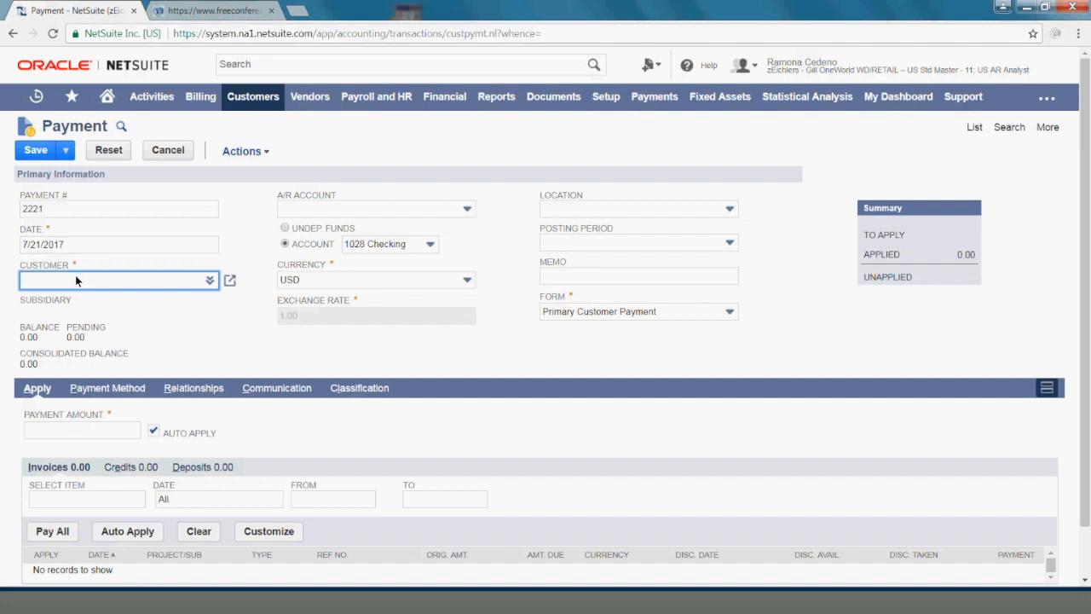
Step: Choose ABM Industries as the customer so its 1,450.00 balance and invoices load
{"action": "type", "text": "abm"}
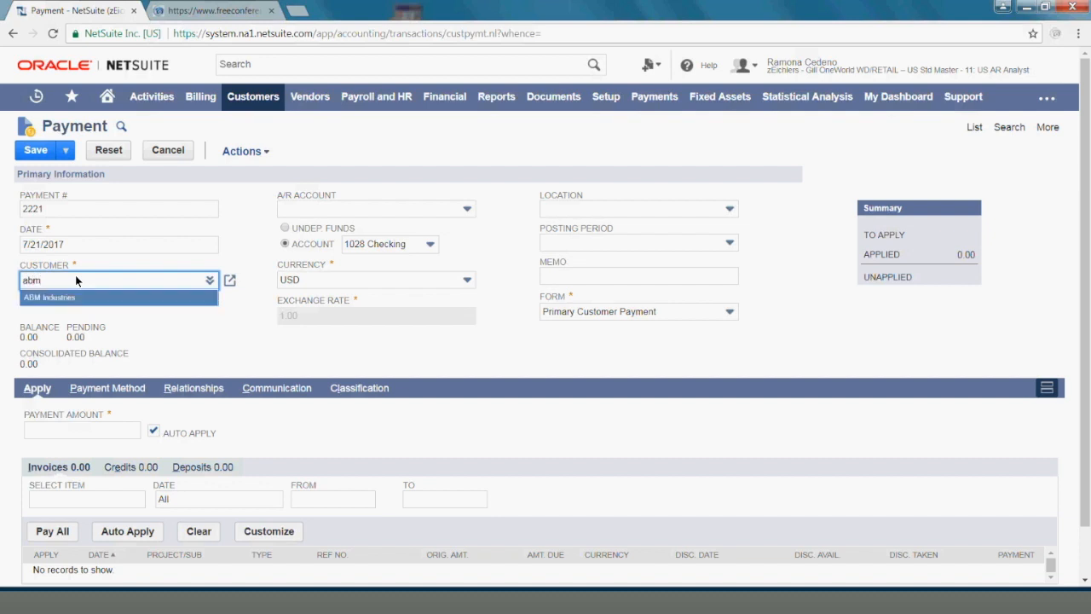
{"action": "left_click", "coordinate": [48, 296]}
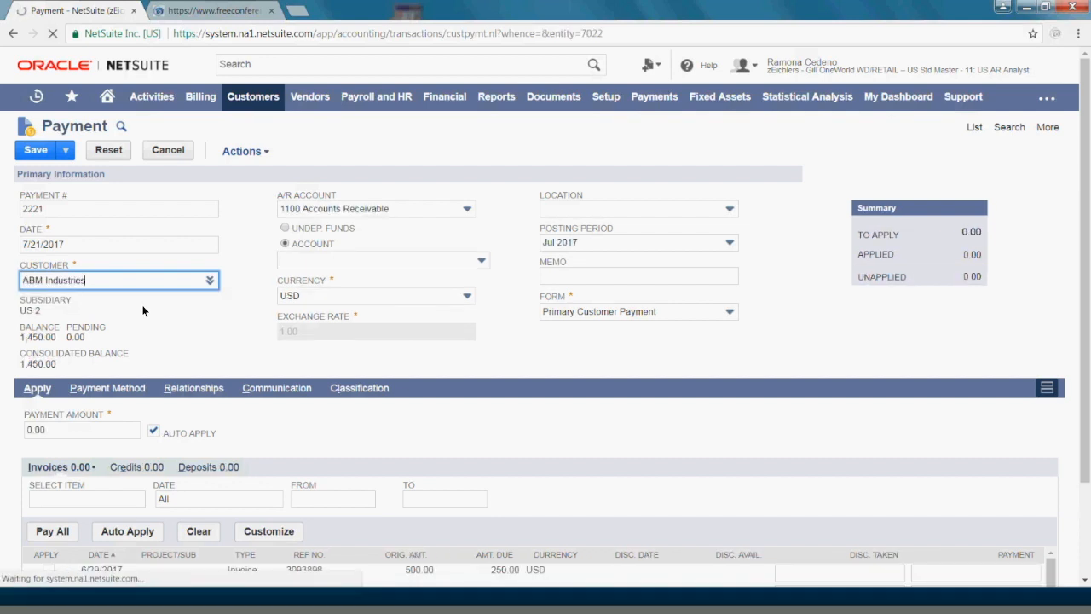
{"action": "left_click", "coordinate": [285, 229]}
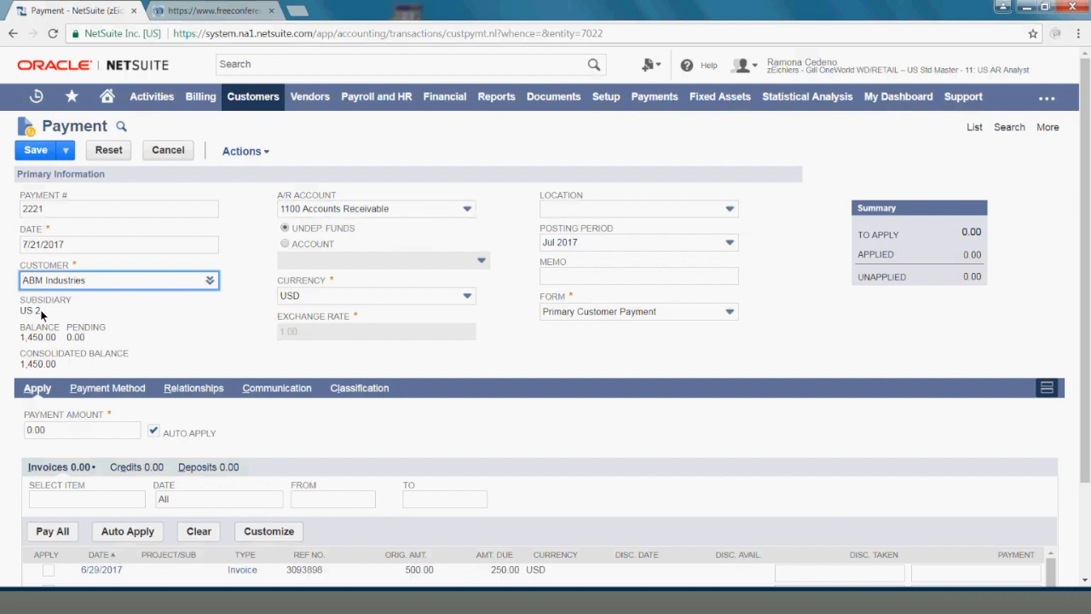
{"action": "mouse_move", "coordinate": [85, 345]}
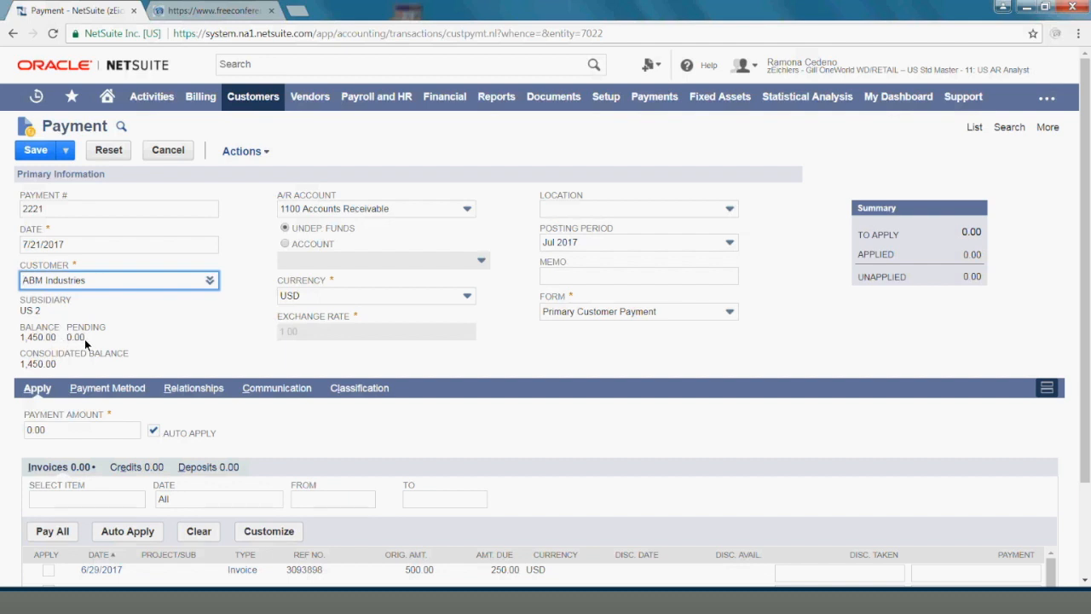
{"action": "mouse_move", "coordinate": [78, 341]}
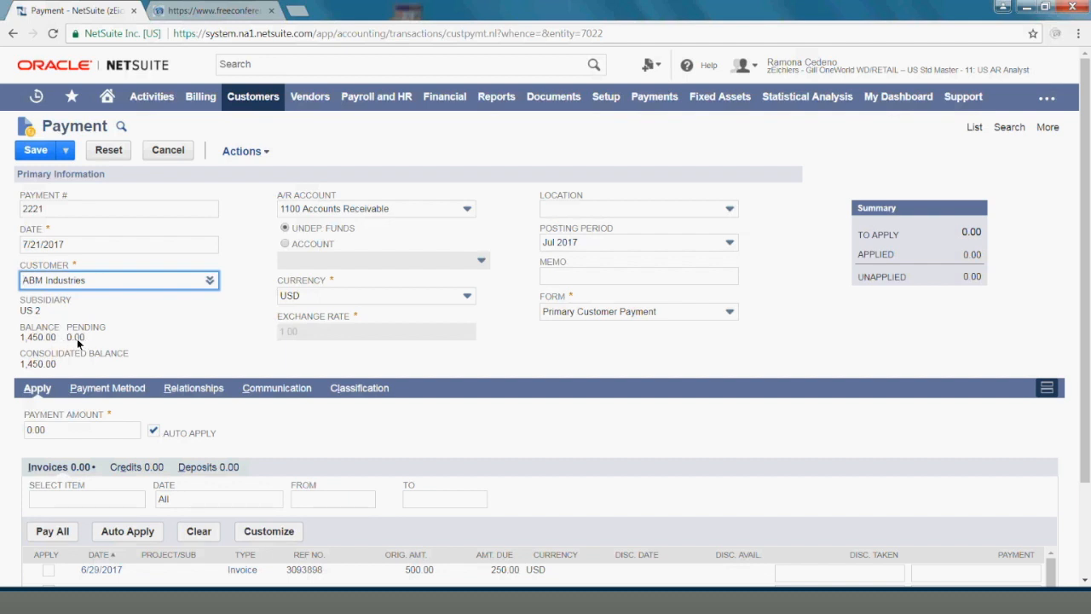
{"action": "mouse_move", "coordinate": [242, 343]}
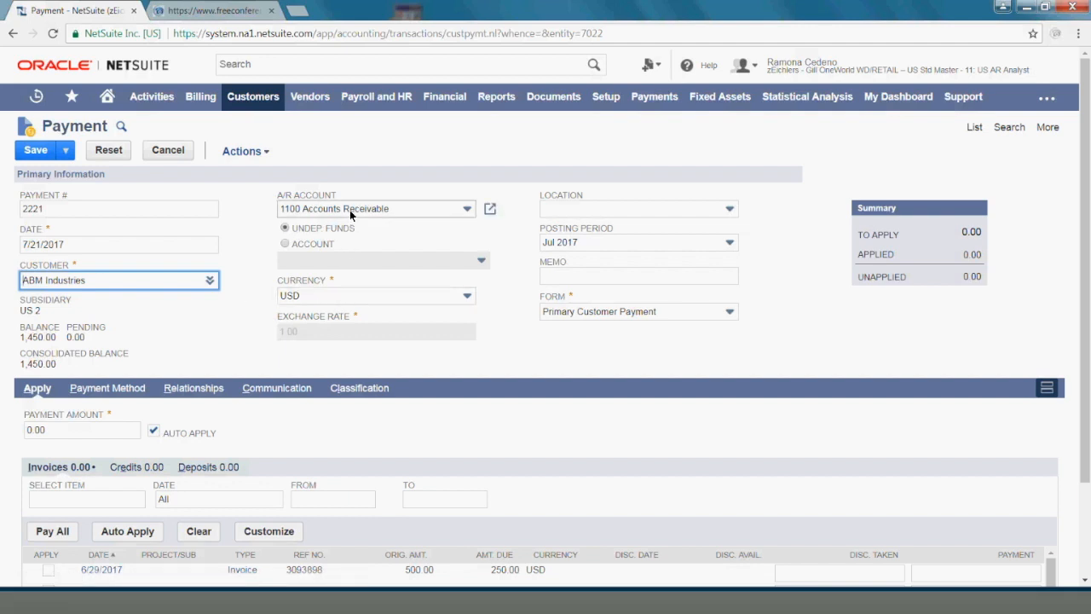
{"action": "left_click", "coordinate": [375, 208]}
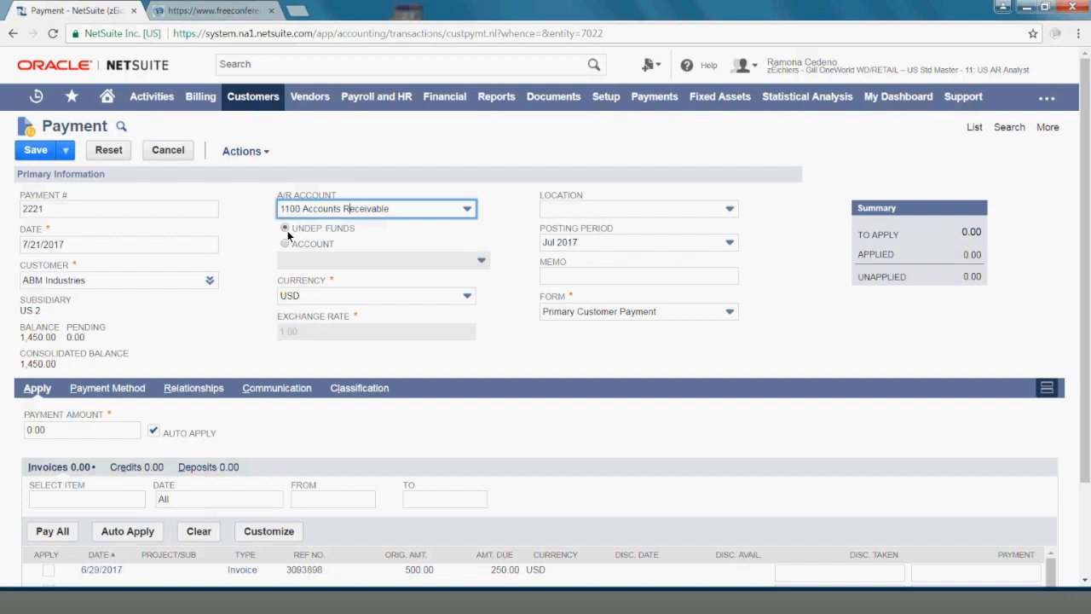
{"action": "left_click", "coordinate": [284, 246]}
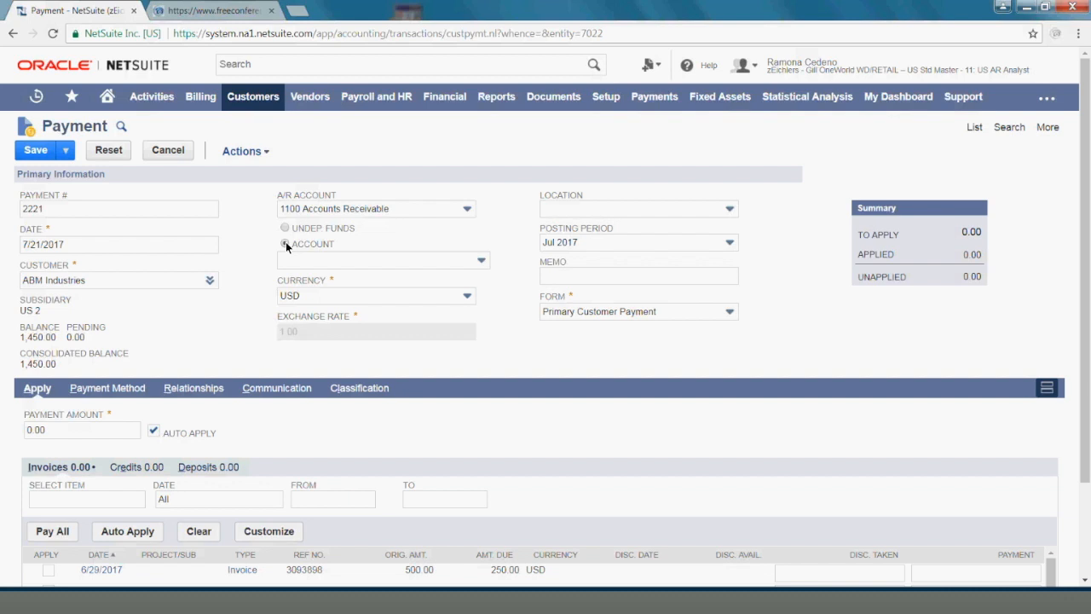
{"action": "left_click", "coordinate": [382, 260]}
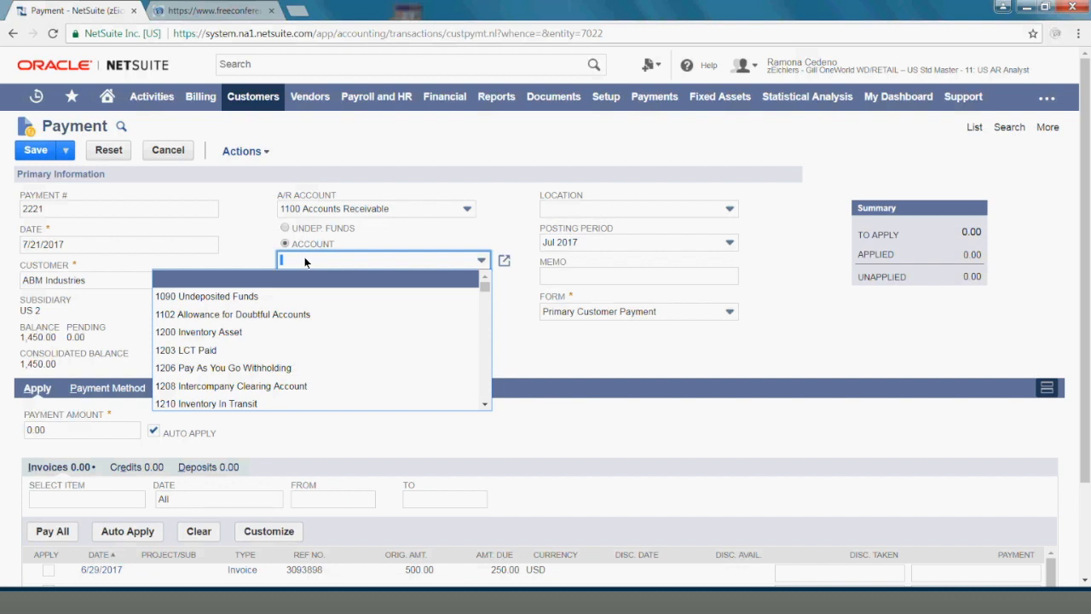
{"action": "mouse_move", "coordinate": [297, 266]}
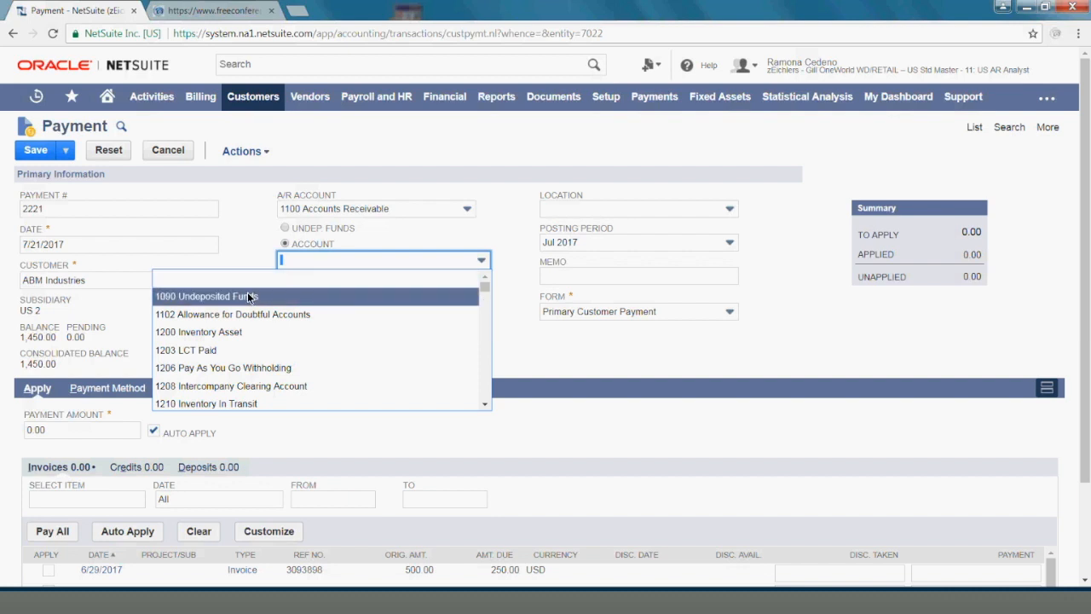
{"action": "left_click", "coordinate": [206, 297]}
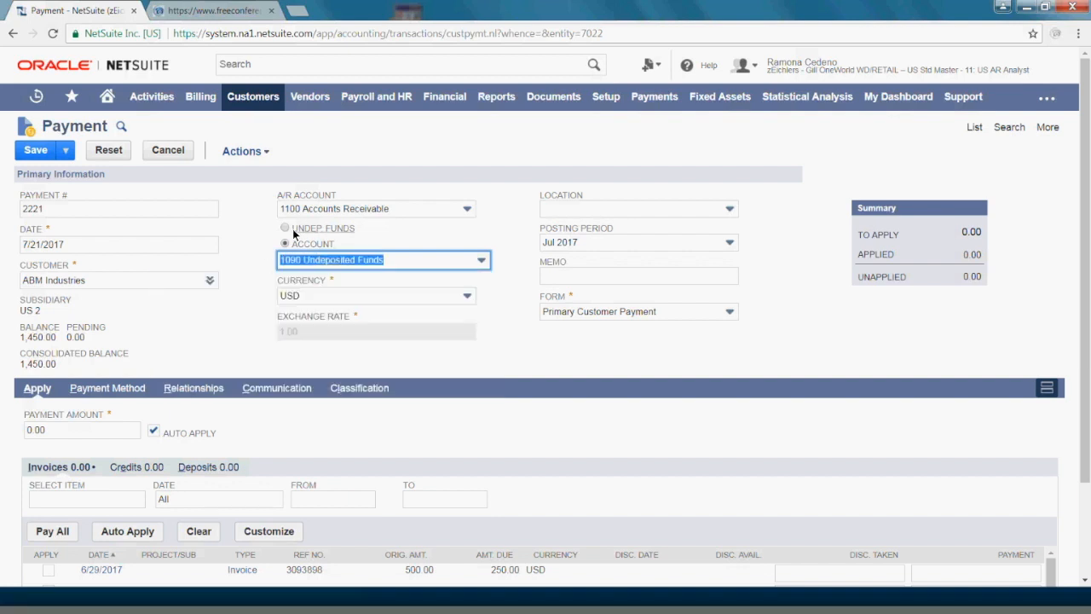
{"action": "left_click", "coordinate": [284, 228]}
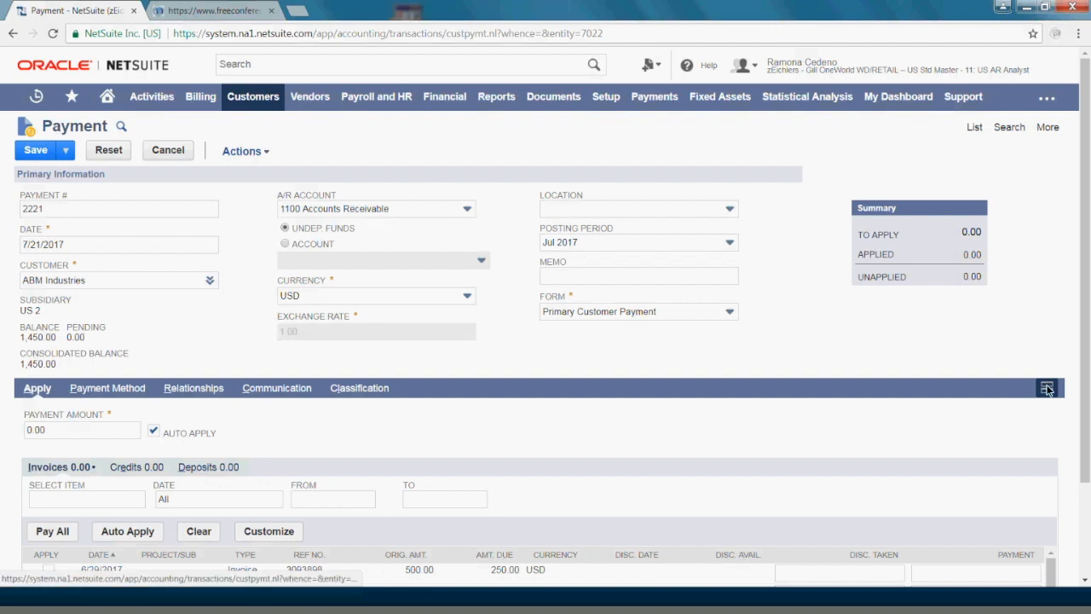
Step: Scroll down to the Apply subtab listing ABM Industries' four open invoices
{"action": "scroll", "scroll_direction": "down", "scroll_amount": 3}
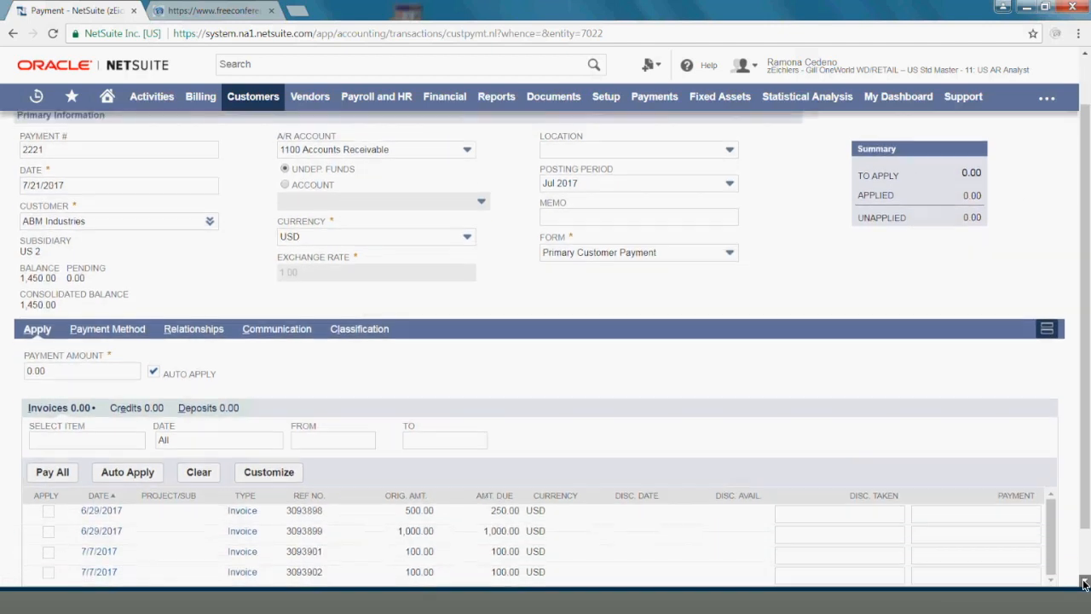
{"action": "scroll", "scroll_direction": "down", "scroll_amount": 3}
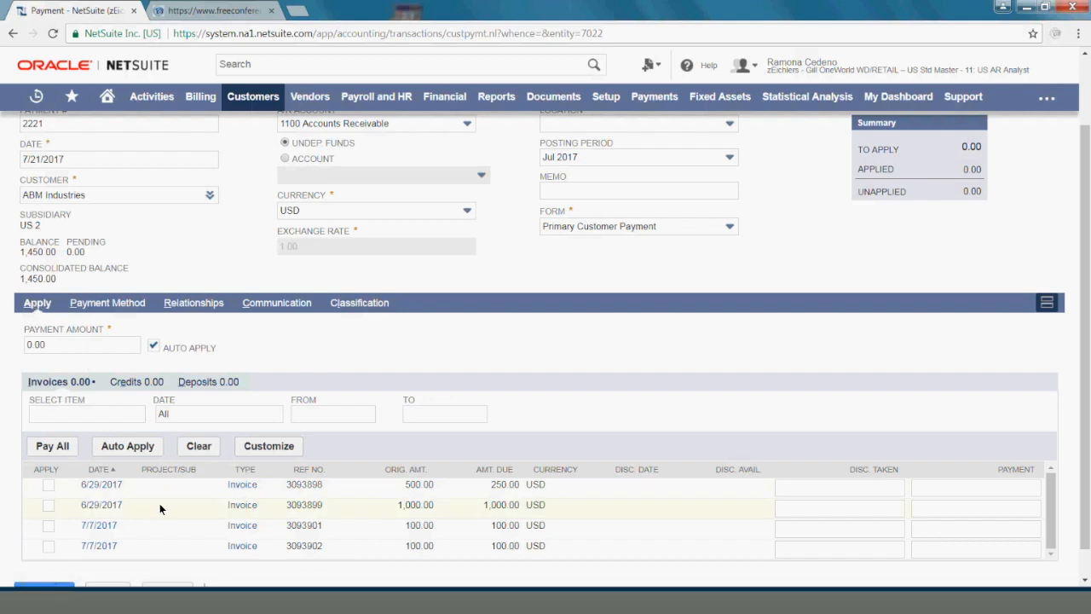
{"action": "mouse_move", "coordinate": [168, 504]}
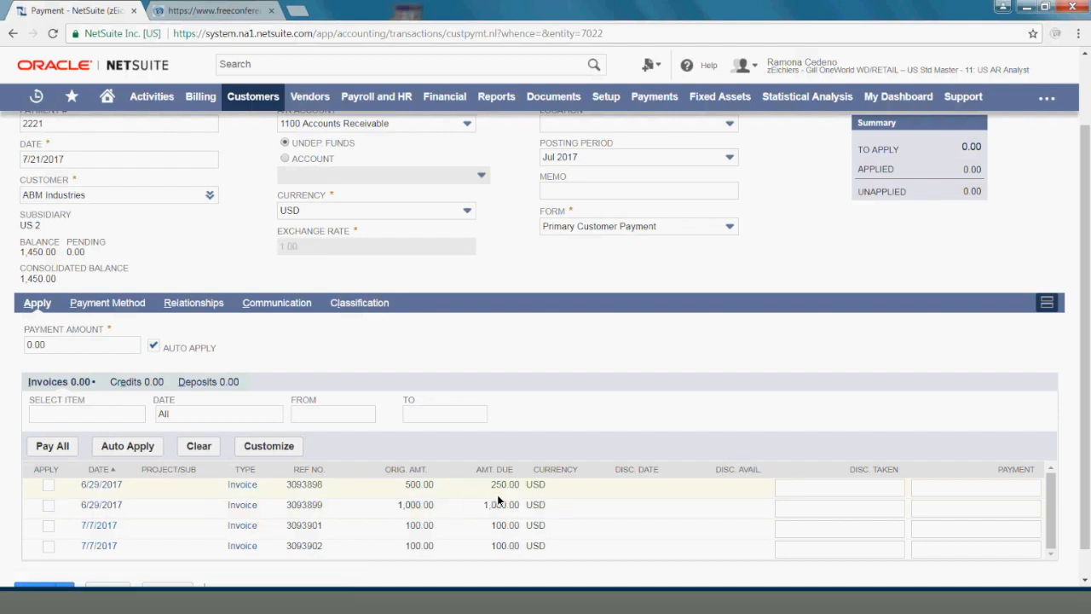
{"action": "mouse_move", "coordinate": [505, 504]}
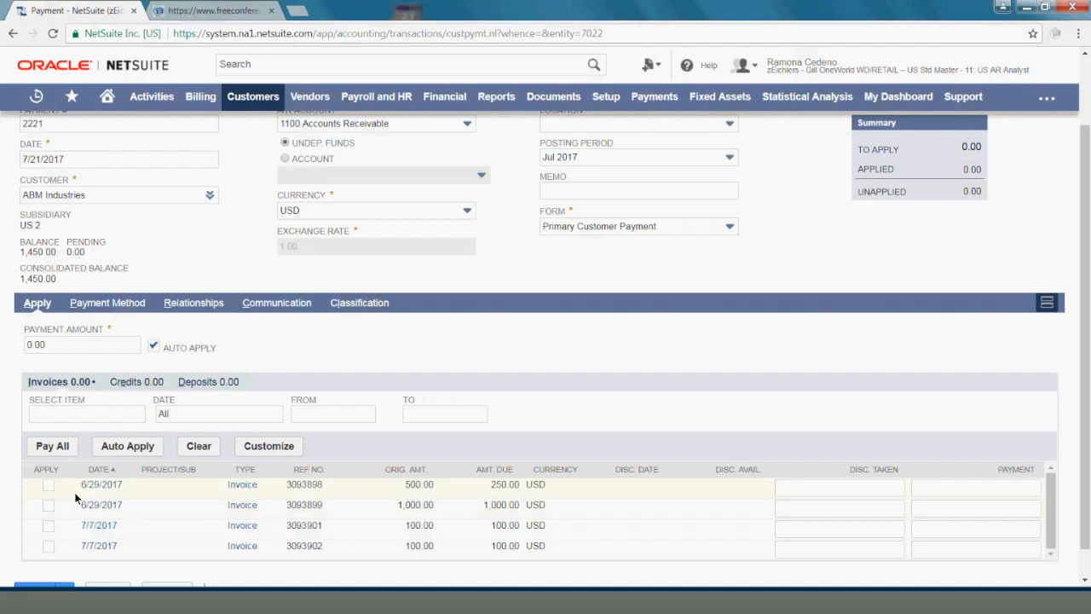
Step: Apply 250.00 to invoice 3093898 and 500.00 to invoice 3093899, totaling 750.00
{"action": "left_click", "coordinate": [47, 484]}
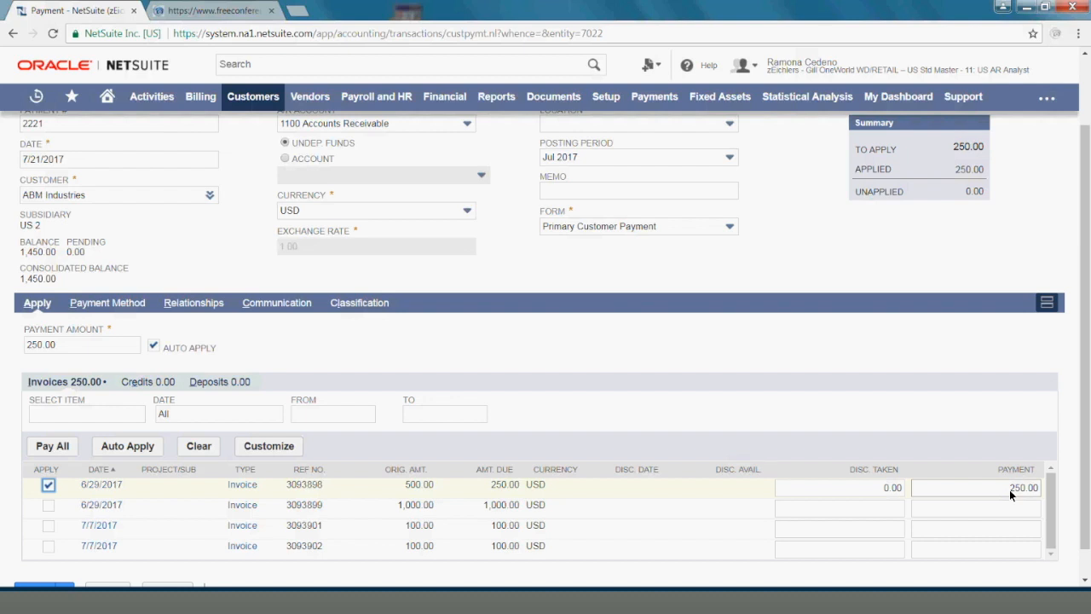
{"action": "left_click", "coordinate": [975, 487]}
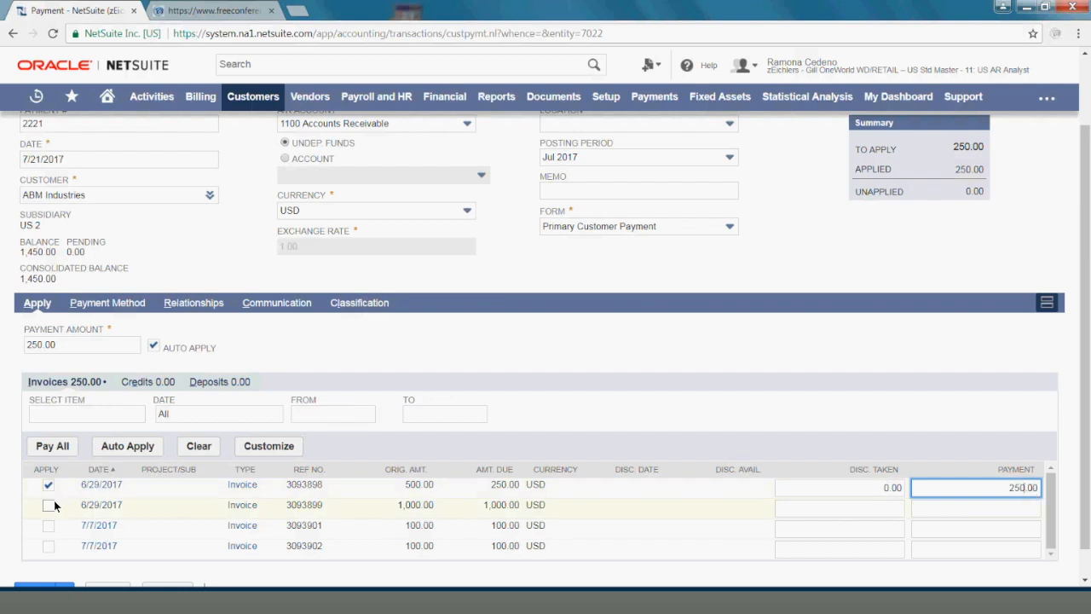
{"action": "left_click", "coordinate": [47, 504]}
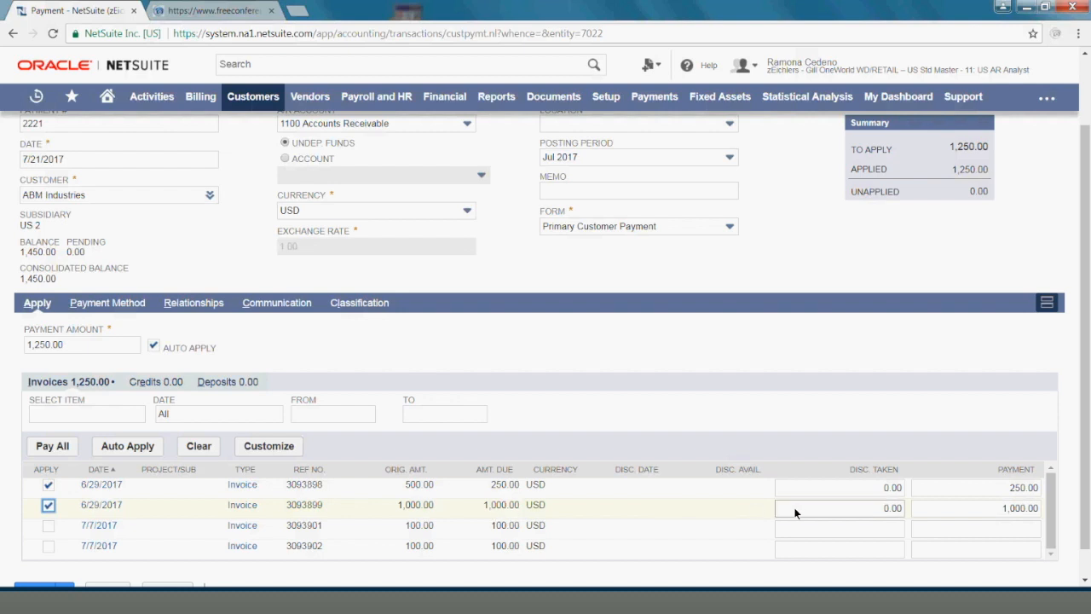
{"action": "left_click", "coordinate": [976, 508]}
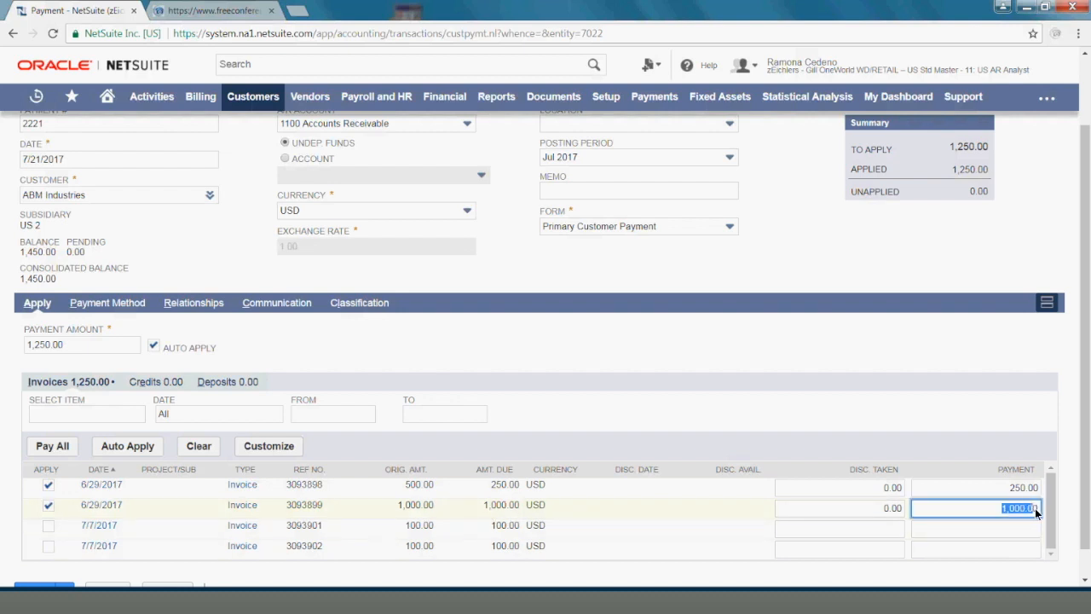
{"action": "type", "text": "5000"}
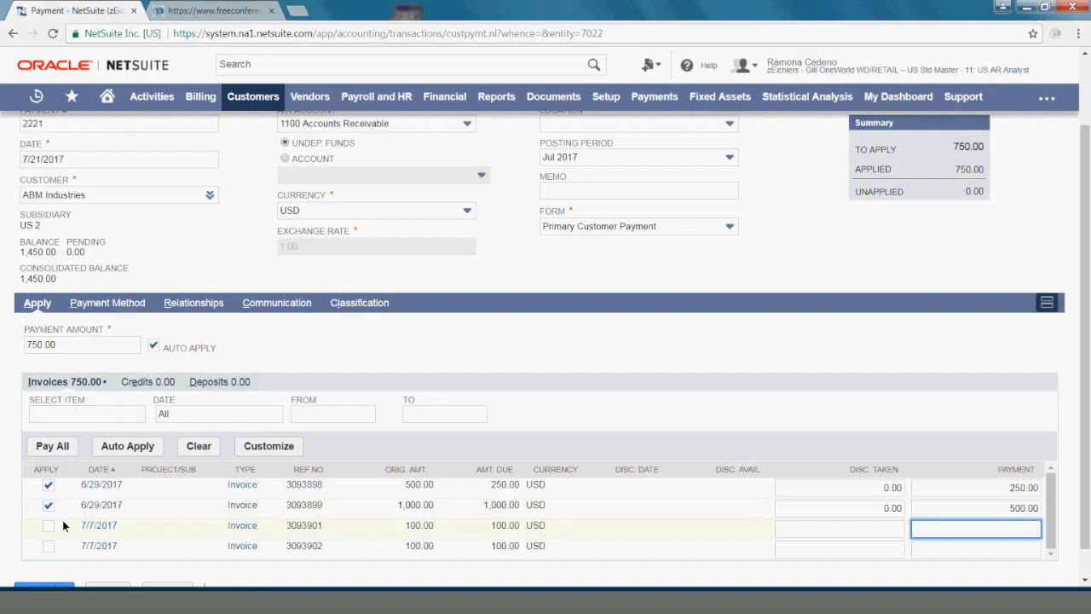
{"action": "mouse_move", "coordinate": [597, 525]}
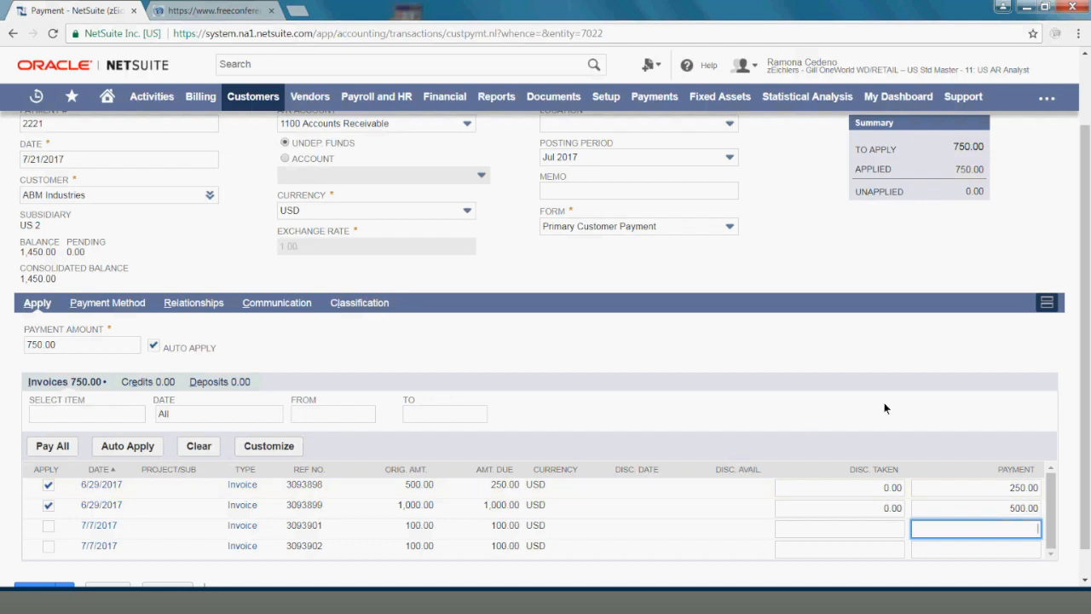
Step: Save payment 2221 as Not Deposited with 750.00 applied across the two invoices
{"action": "scroll", "scroll_direction": "down", "scroll_amount": 3}
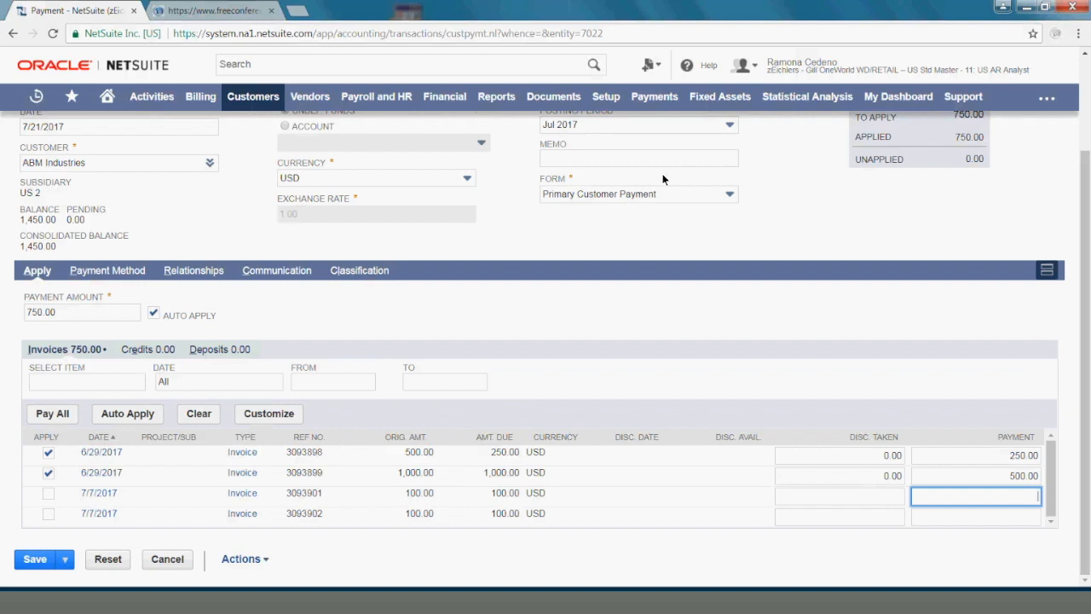
{"action": "mouse_move", "coordinate": [34, 549]}
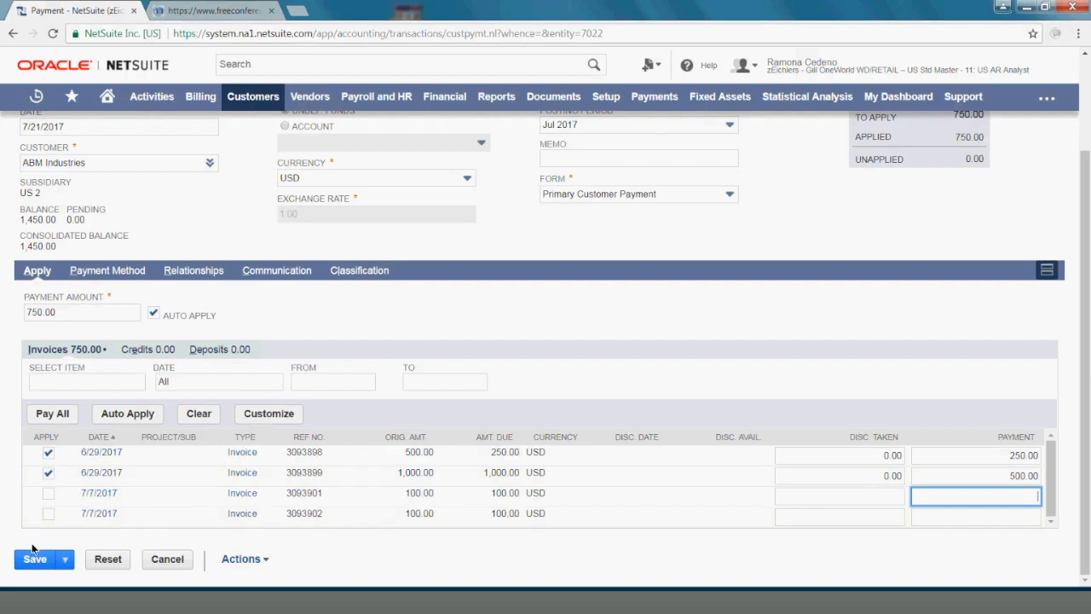
{"action": "left_click", "coordinate": [34, 560]}
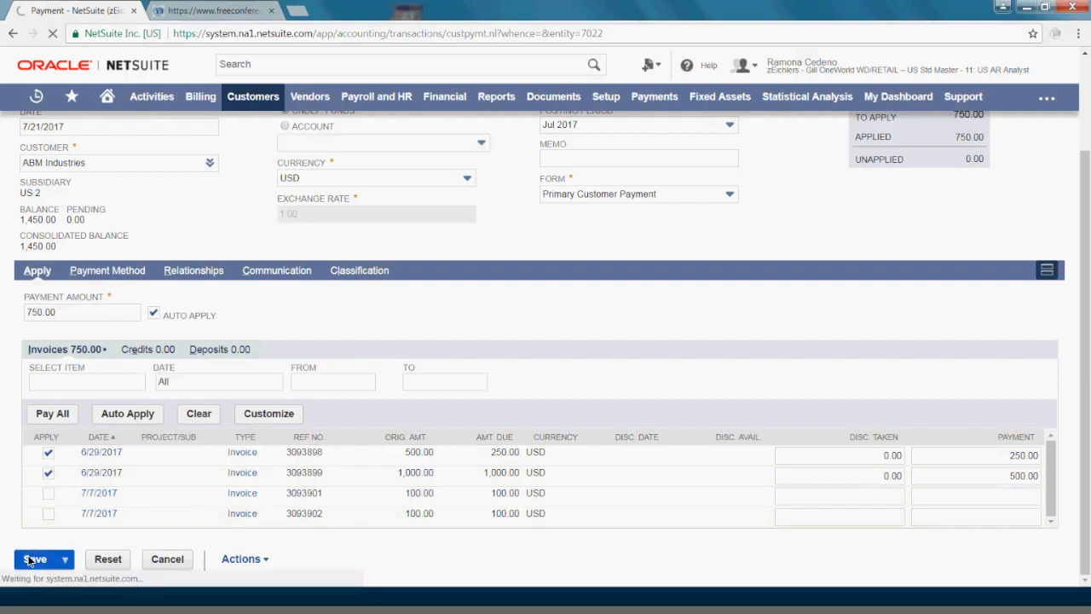
{"action": "left_click", "coordinate": [34, 559]}
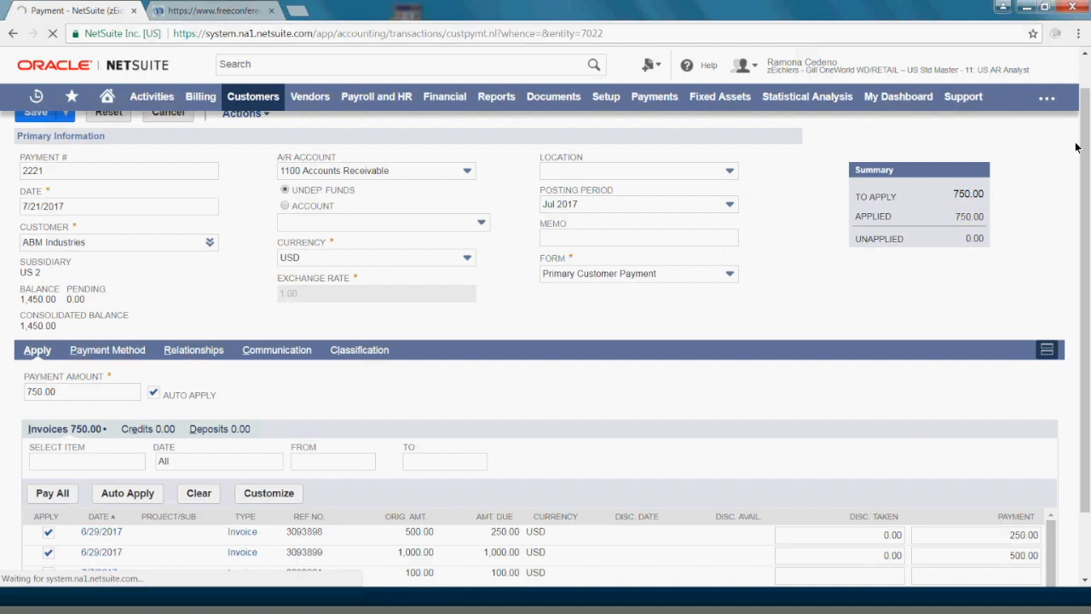
{"action": "left_click", "coordinate": [35, 113]}
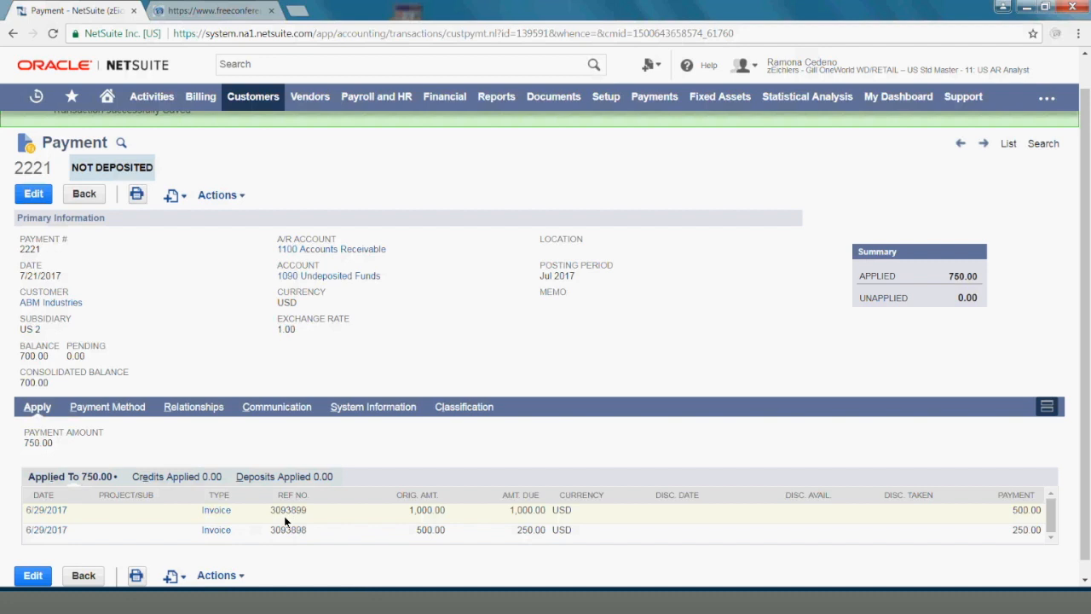
{"action": "mouse_move", "coordinate": [298, 522]}
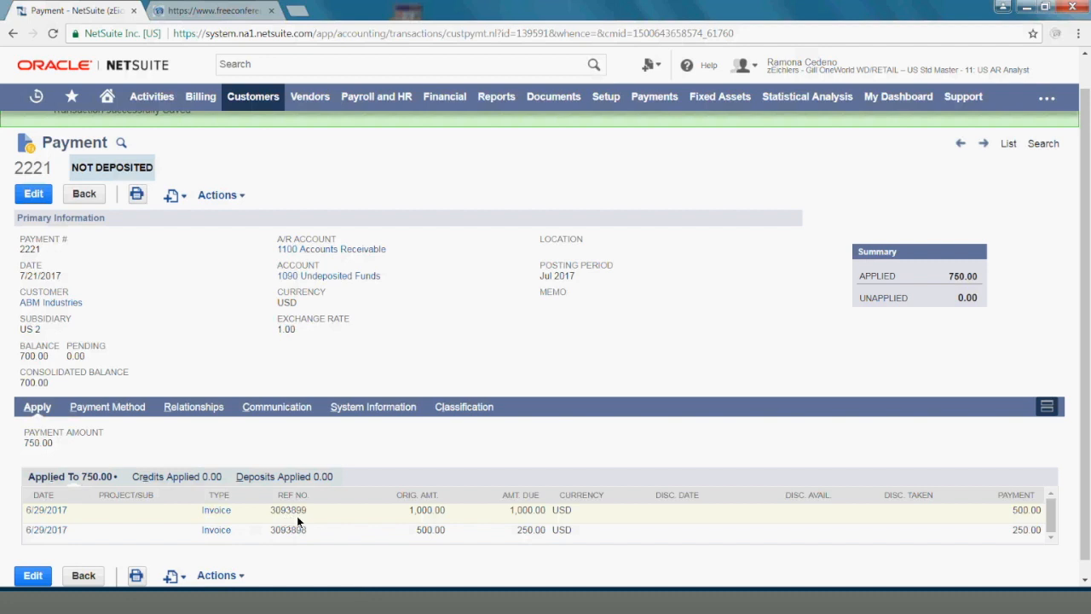
Step: Return to the Home dashboard from the navigation bar
{"action": "left_click", "coordinate": [72, 95]}
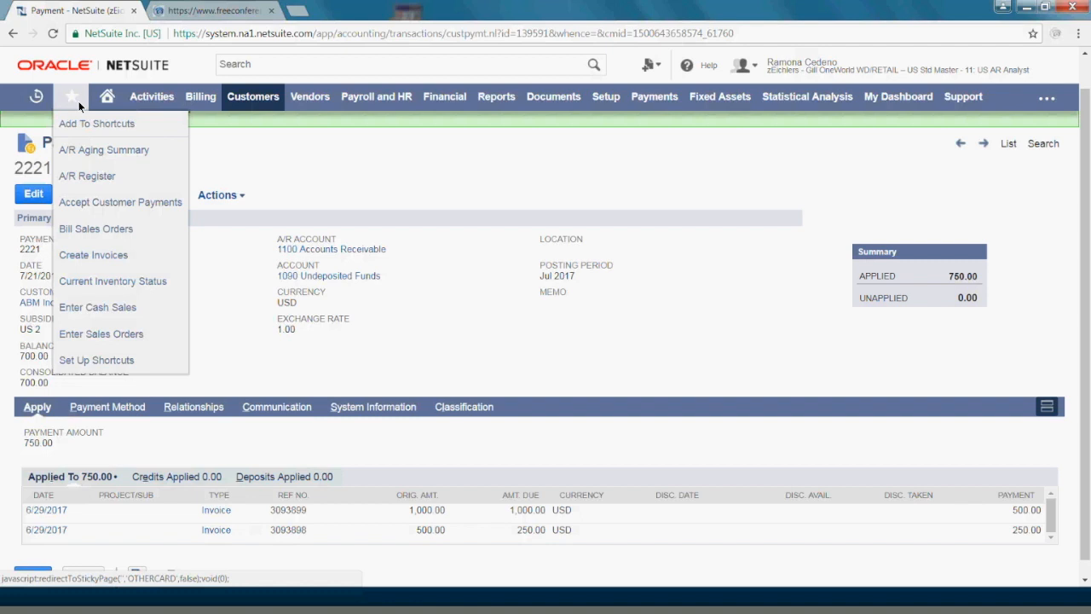
{"action": "left_click", "coordinate": [106, 95]}
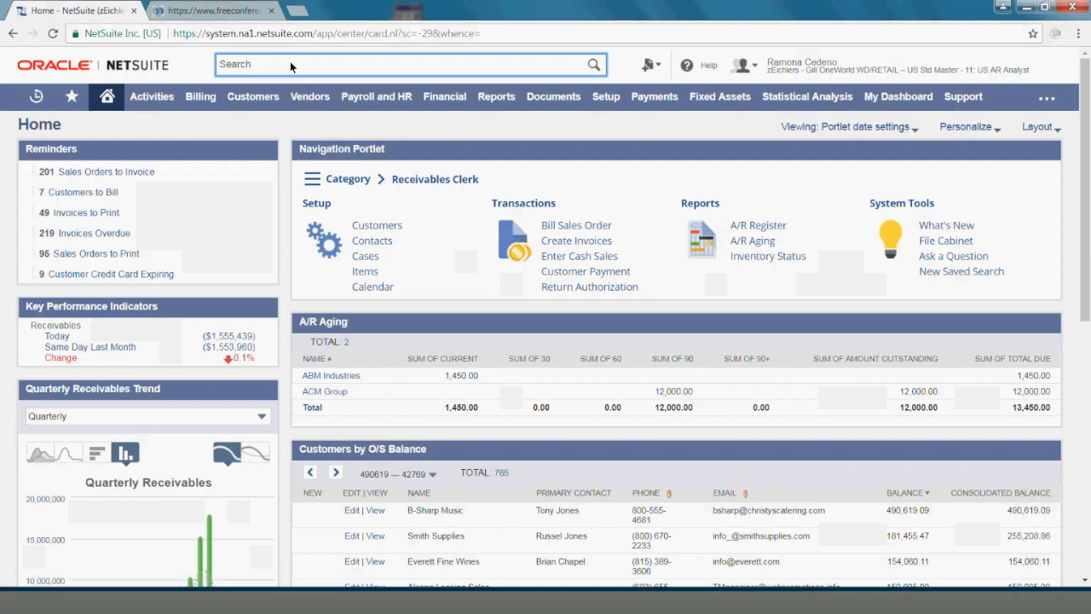
Step: Find and open invoice 3093899 for ABM Industries via global search '309'
{"action": "type", "text": "3093899"}
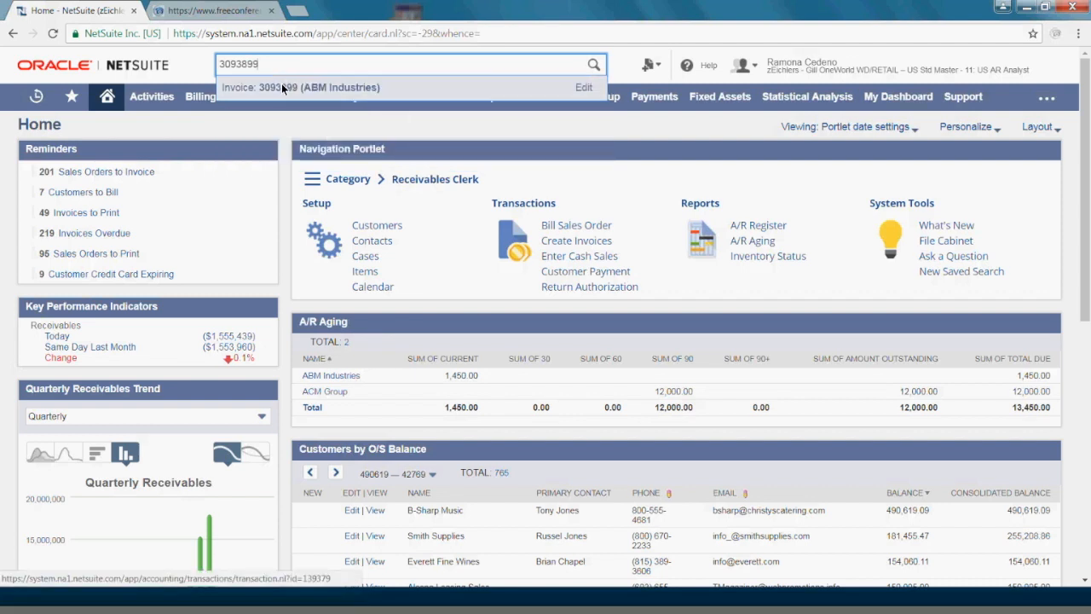
{"action": "left_click", "coordinate": [298, 87]}
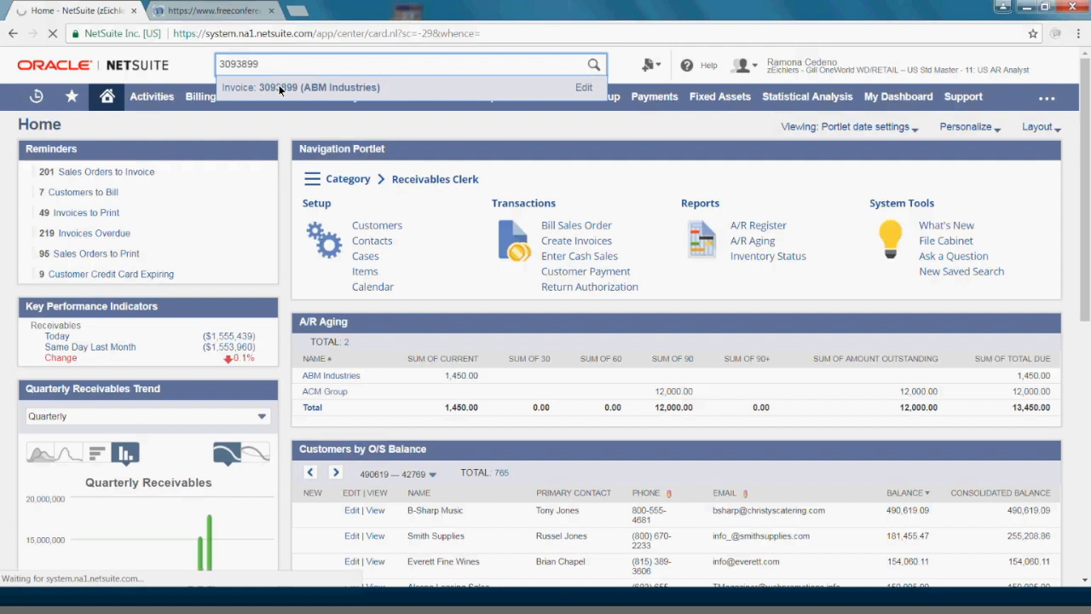
{"action": "left_click", "coordinate": [300, 87]}
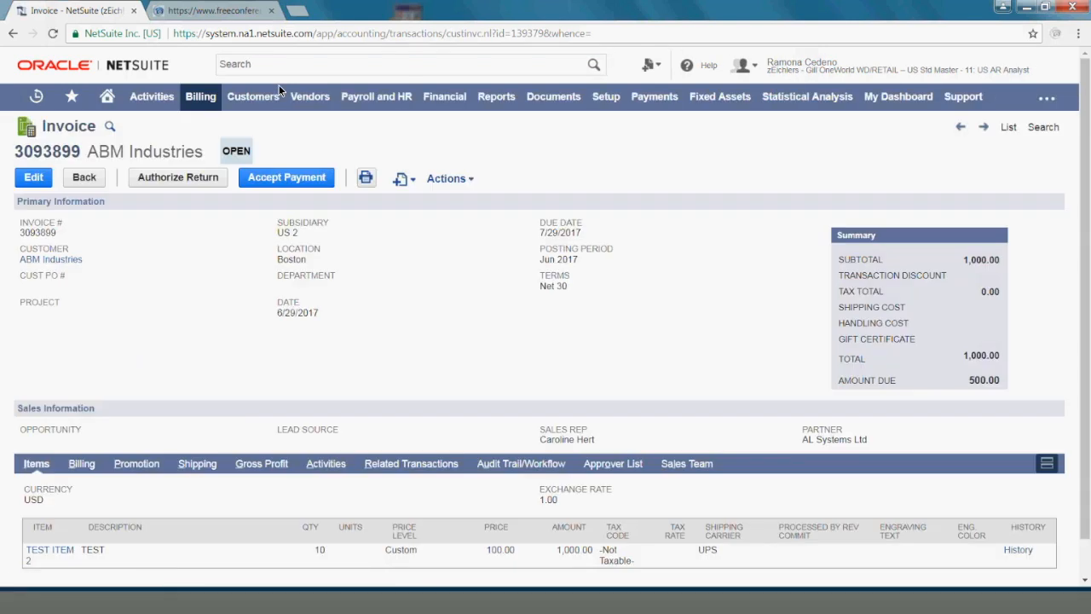
{"action": "mouse_move", "coordinate": [385, 448]}
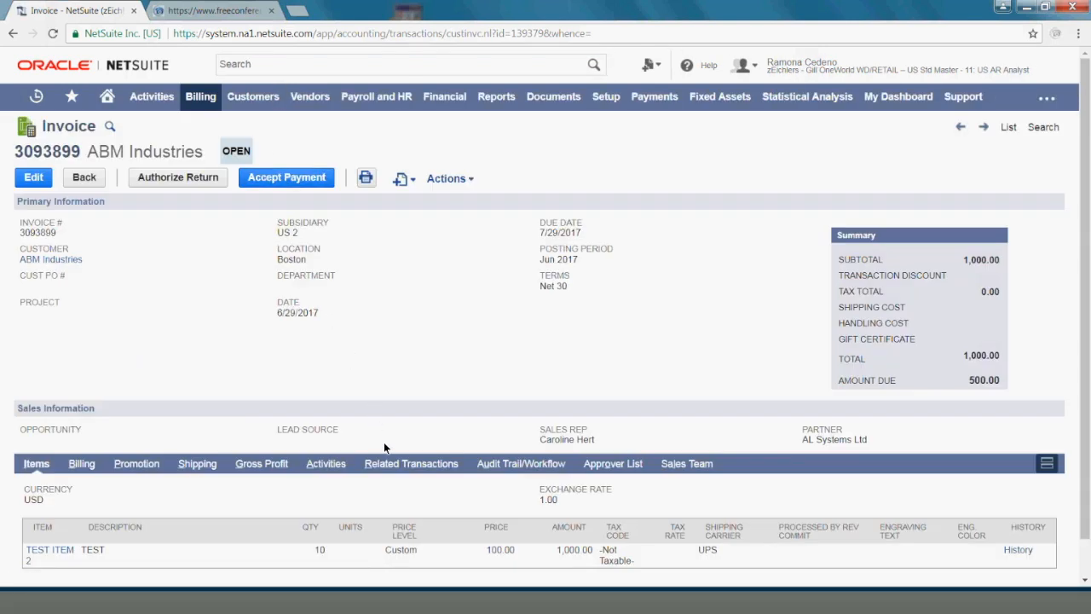
{"action": "mouse_move", "coordinate": [410, 464]}
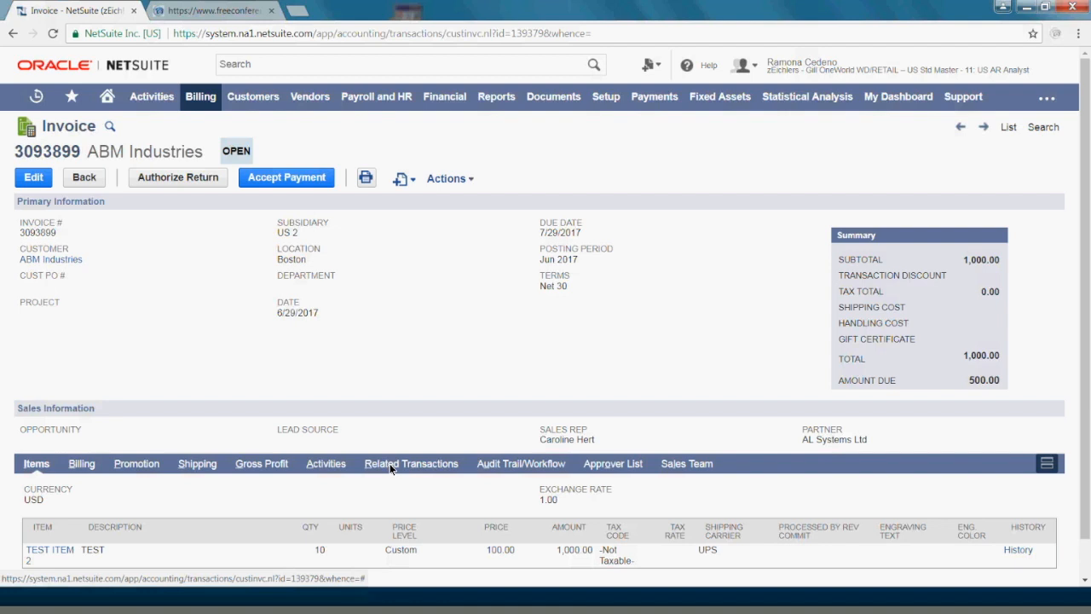
Step: Show invoice 3093899's Related Transactions listing payment 2221 for 500.00
{"action": "left_click", "coordinate": [412, 464]}
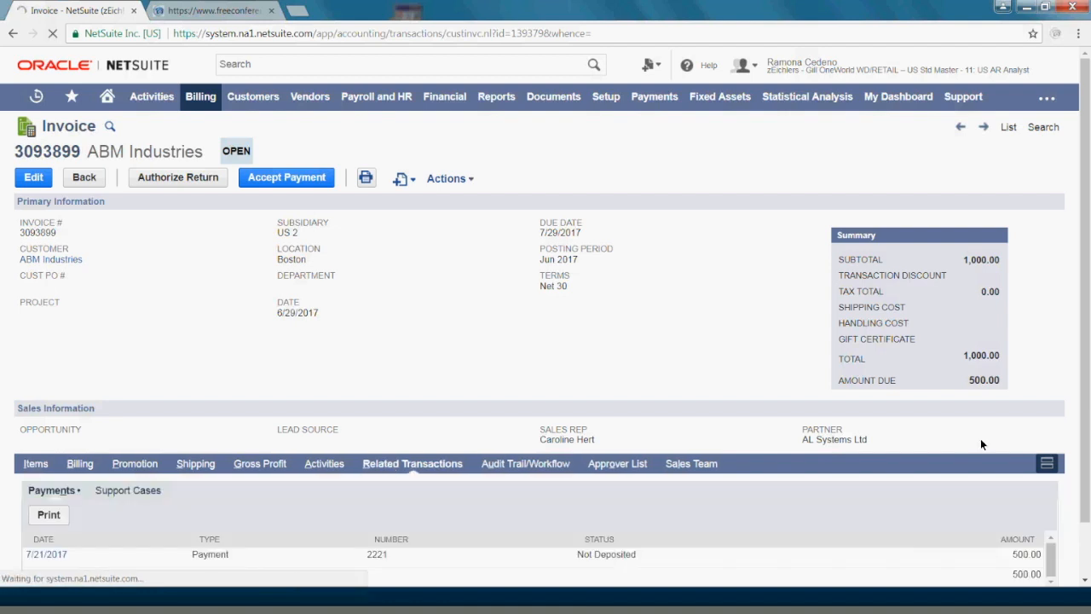